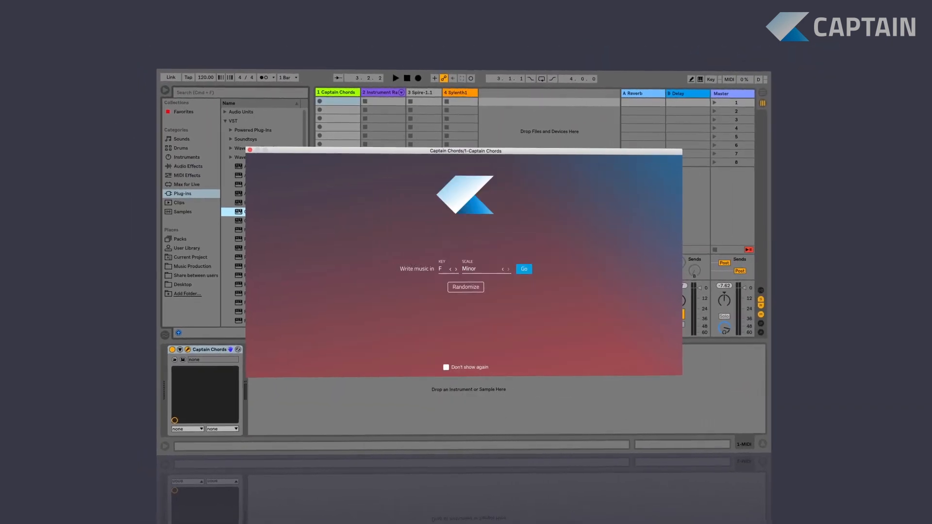
Start a new F Minor composition showing a verse of F MIN chords.
{"action": "left_click", "coordinate": [523, 269]}
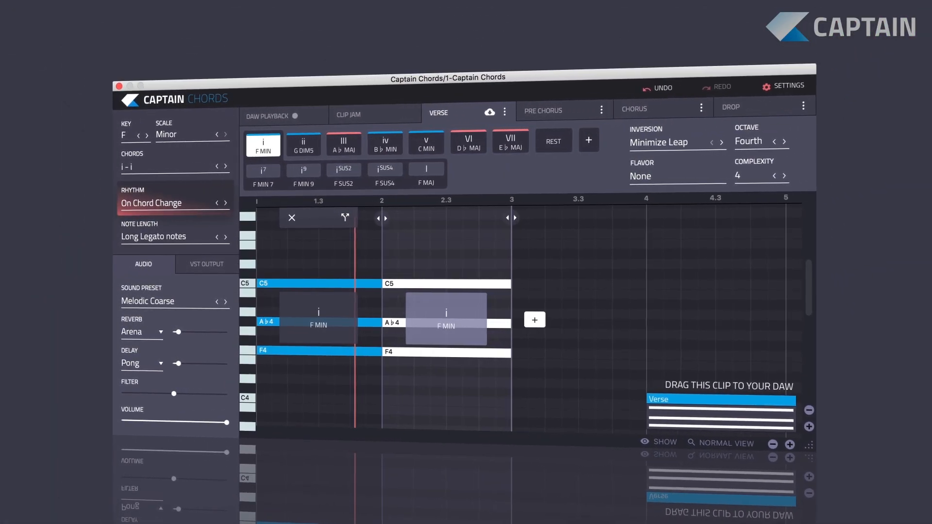
Bring up the Progressions browser listing F Minor chord progressions.
{"action": "left_click", "coordinate": [510, 142]}
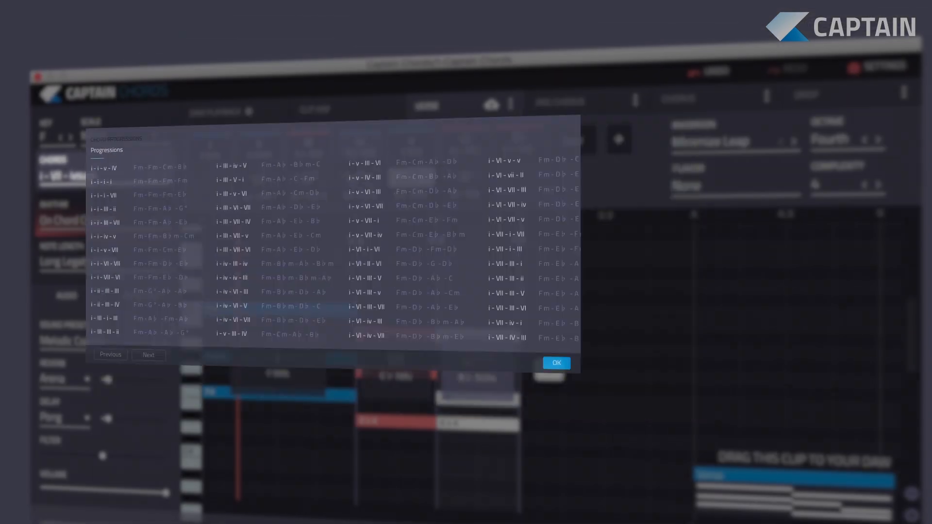
Apply a progression adding an E♭ MAJ VII chord, then show the Instruments browser.
{"action": "left_click", "coordinate": [555, 363]}
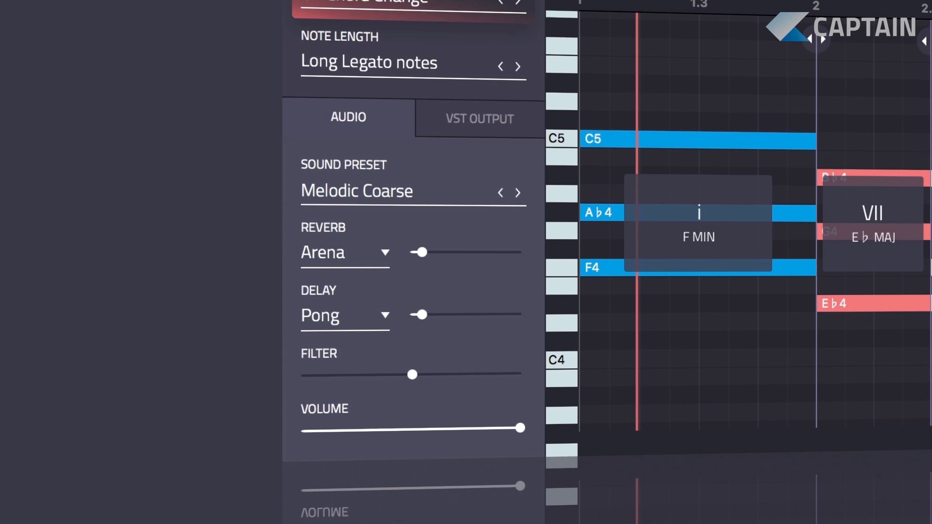
{"action": "left_click", "coordinate": [477, 118]}
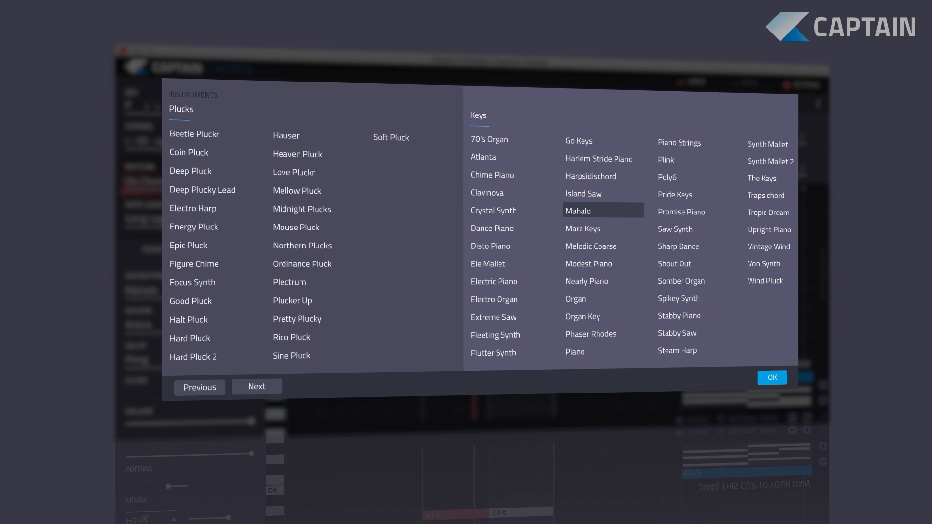
Use the Mahalo sound preset and Royalty rhythm for the i - VII - ivsus4 progression.
{"action": "left_click", "coordinate": [771, 377]}
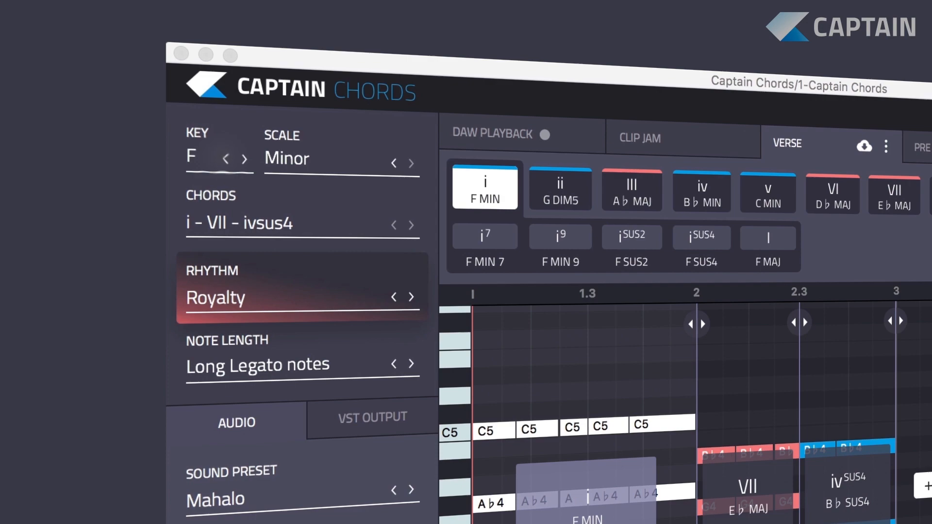
Drag the Verse clip onto Ableton Live track 2 as a MIDI clip and play it back.
{"action": "left_click", "coordinate": [192, 156]}
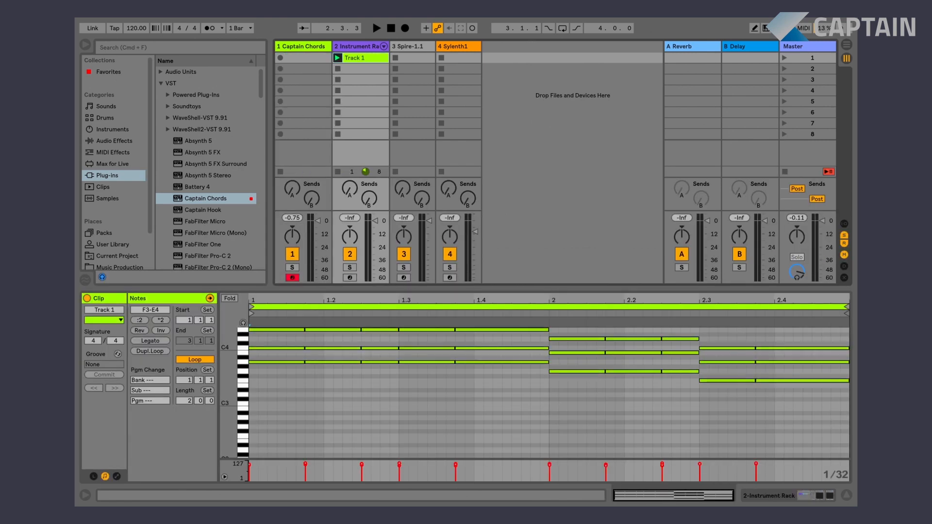
{"action": "left_click", "coordinate": [375, 29]}
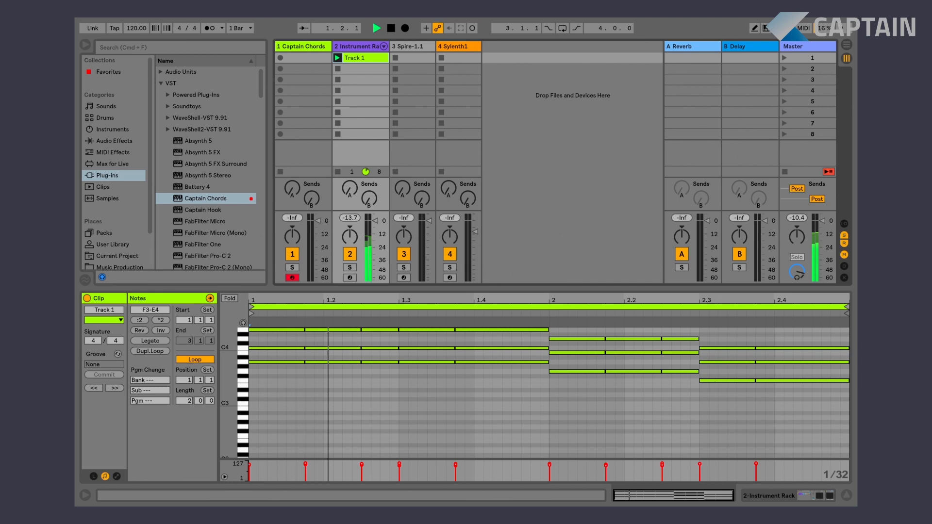